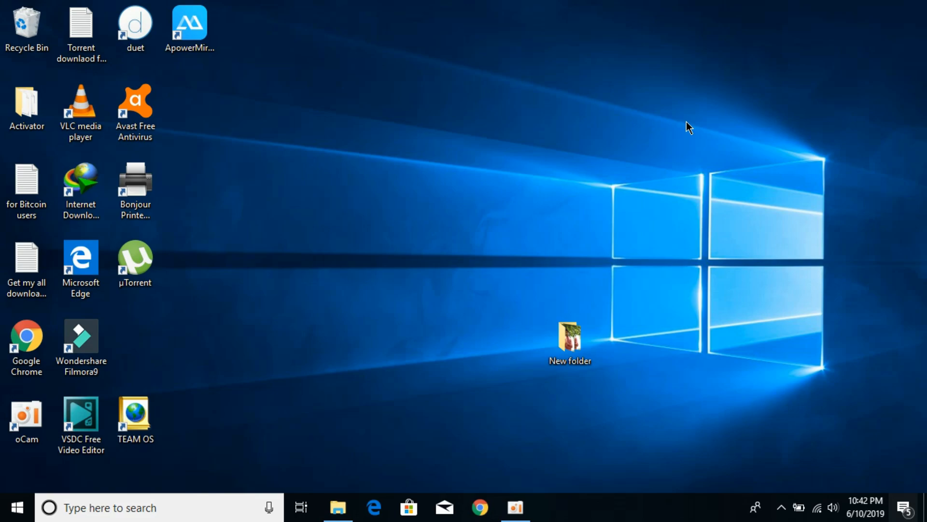
Search the Start menu for 'co' and launch Control Panel from the results.
{"action": "left_click", "coordinate": [26, 420]}
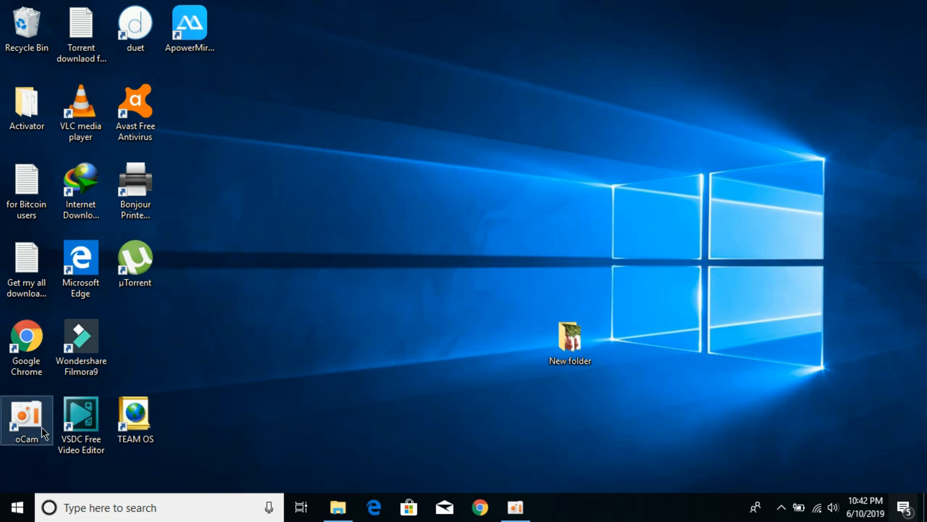
{"action": "left_click", "coordinate": [15, 508]}
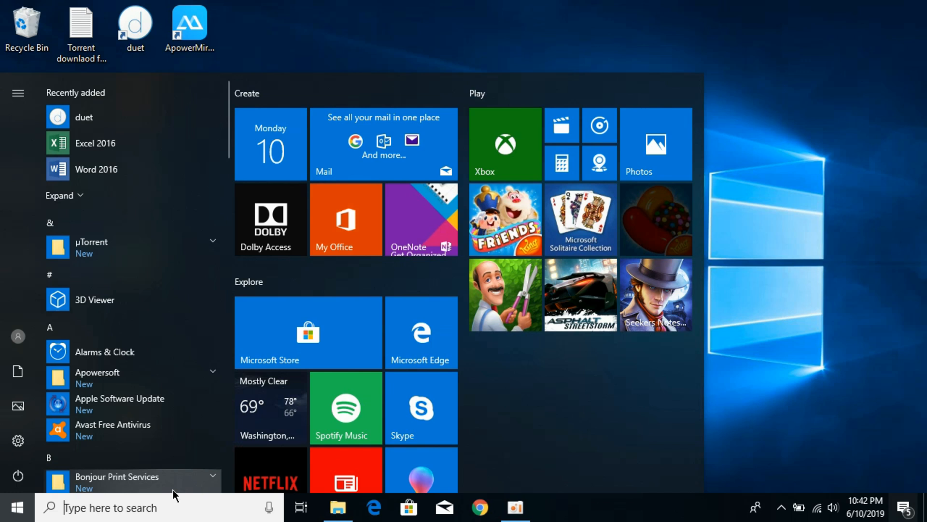
{"action": "type", "text": "cont"}
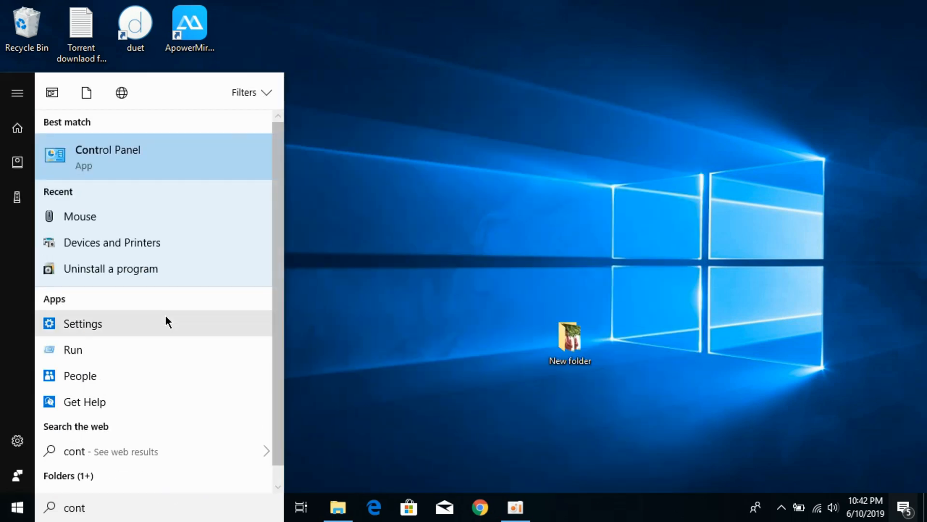
{"action": "left_click", "coordinate": [108, 156]}
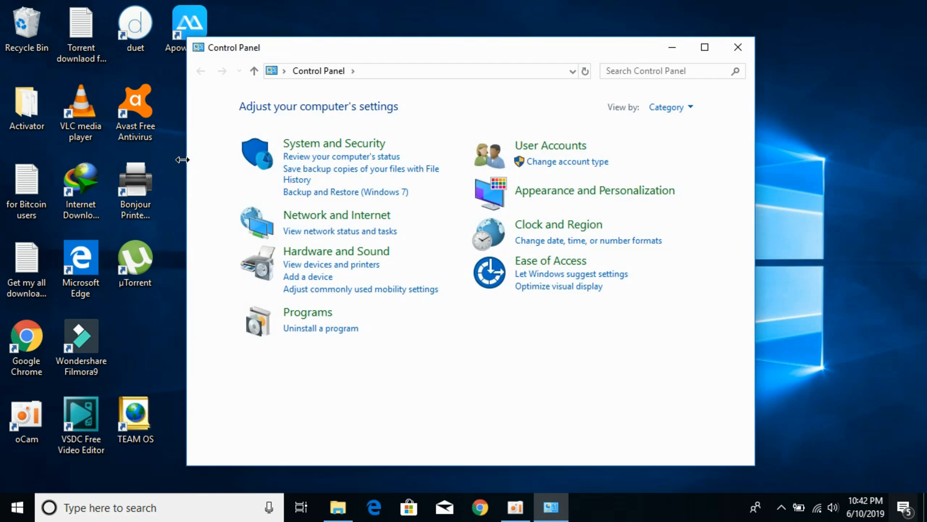
Search Control Panel for 'mouse' and open the Mouse Properties dialog.
{"action": "left_click", "coordinate": [650, 71]}
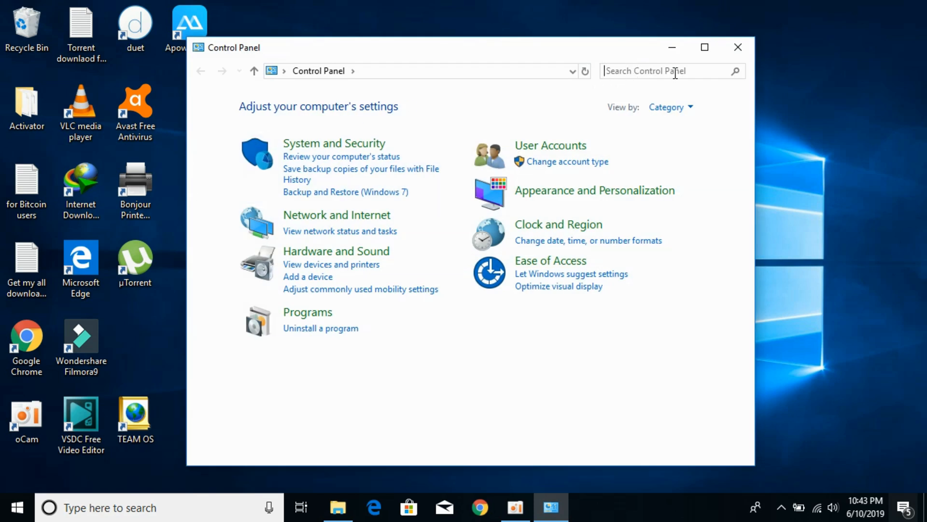
{"action": "left_click", "coordinate": [672, 71]}
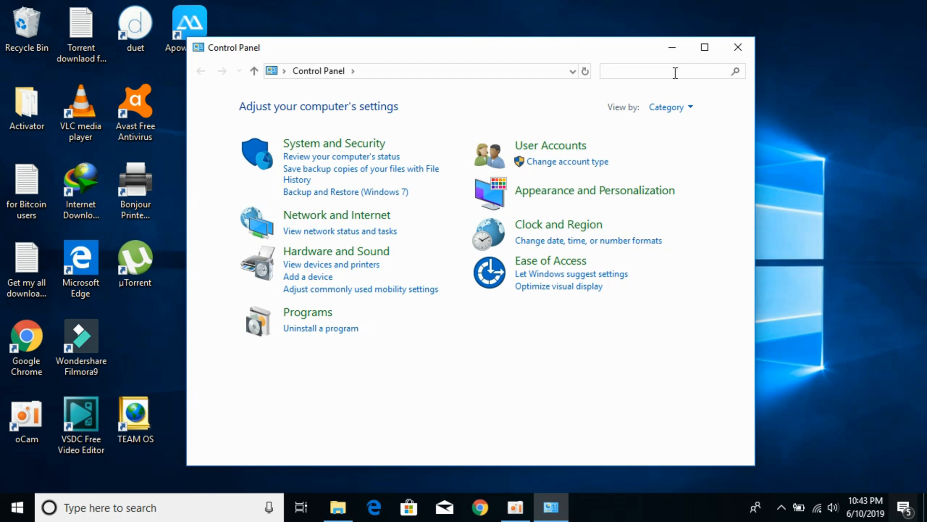
{"action": "type", "text": "mou"}
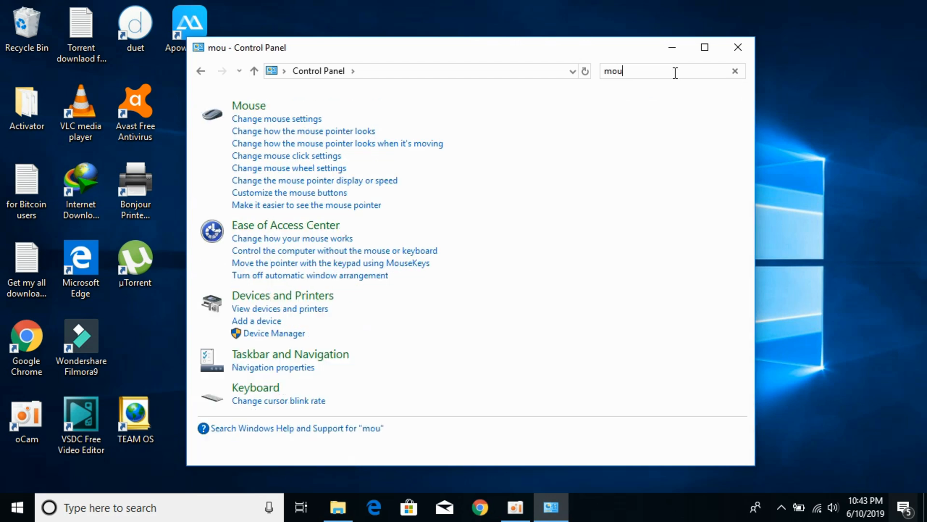
{"action": "type", "text": "se"}
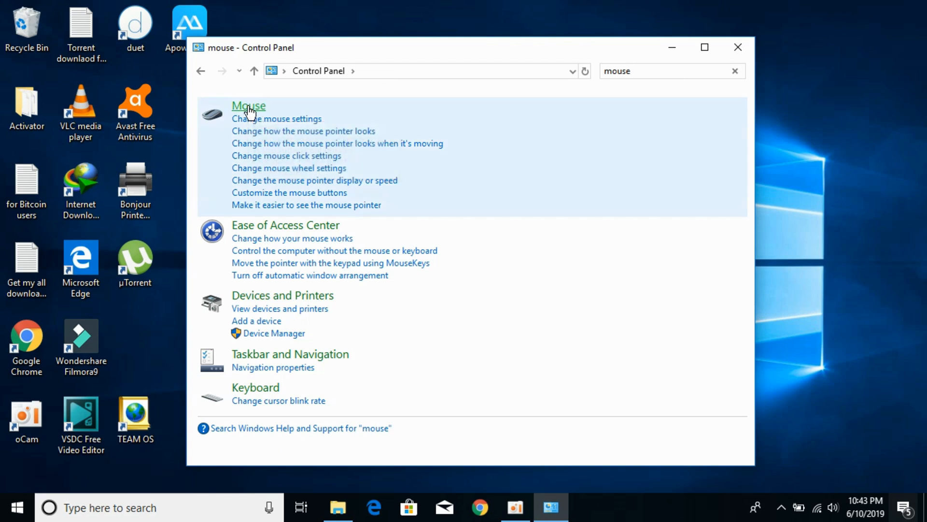
{"action": "left_click", "coordinate": [249, 105]}
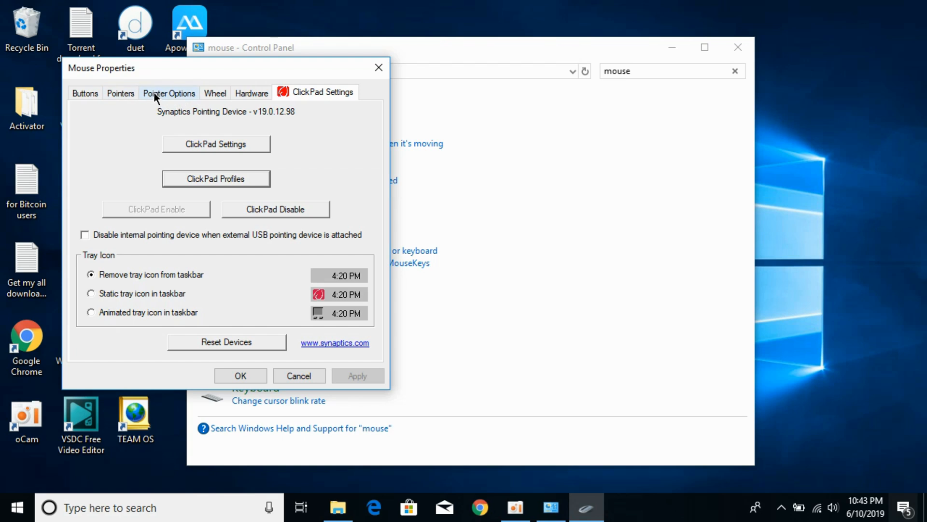
Switch Mouse Properties to the Pointer Options tab.
{"action": "left_click", "coordinate": [169, 93]}
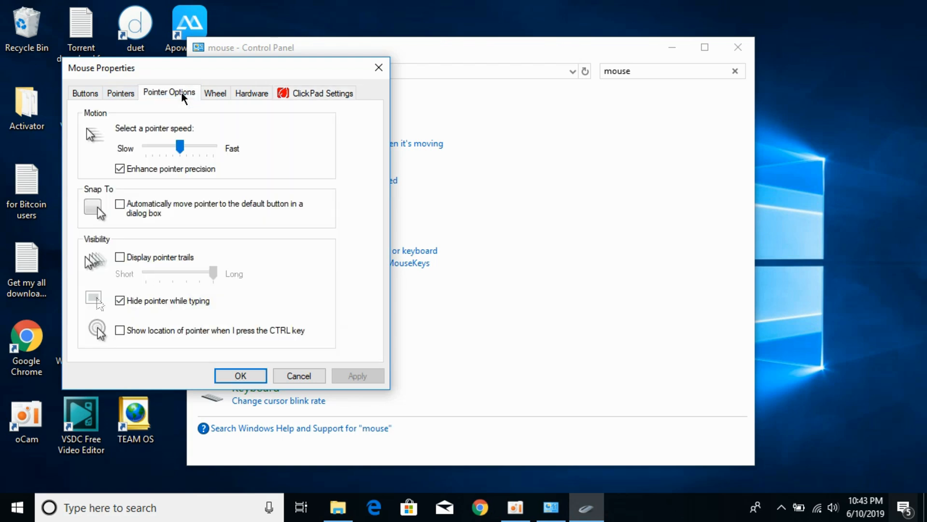
{"action": "mouse_move", "coordinate": [231, 145]}
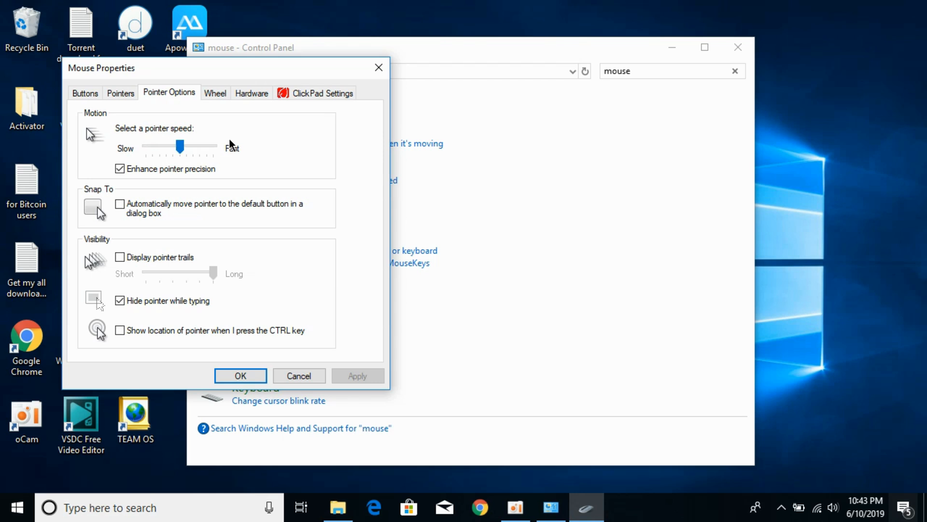
Slide pointer speed to fastest, then near slow, back to middle, and apply with OK.
{"action": "left_click_drag", "start_coordinate": [180, 146], "coordinate": [180, 151]}
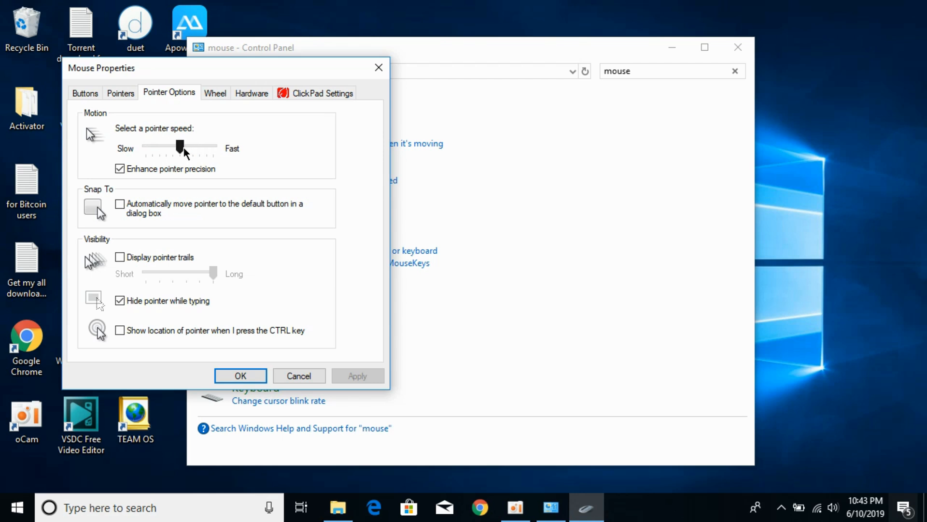
{"action": "left_click_drag", "start_coordinate": [180, 148], "coordinate": [192, 148]}
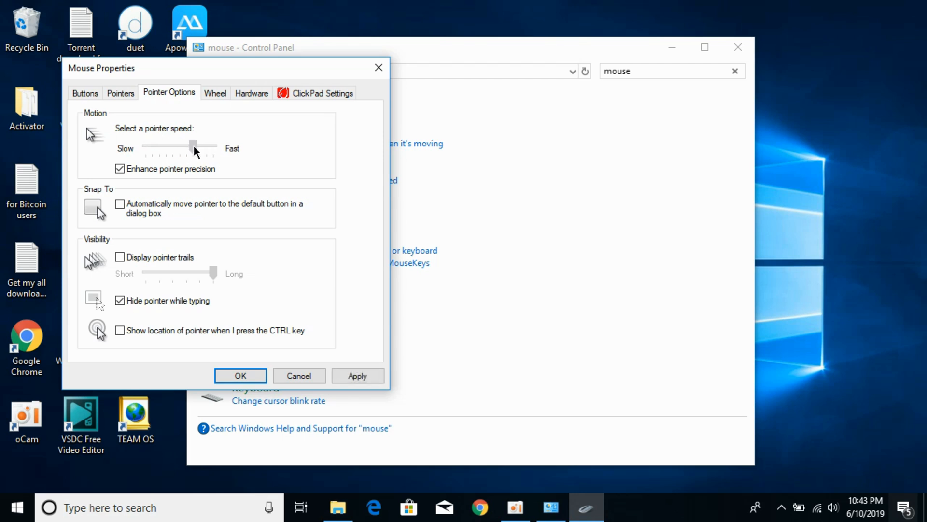
{"action": "left_click_drag", "start_coordinate": [192, 146], "coordinate": [208, 145]}
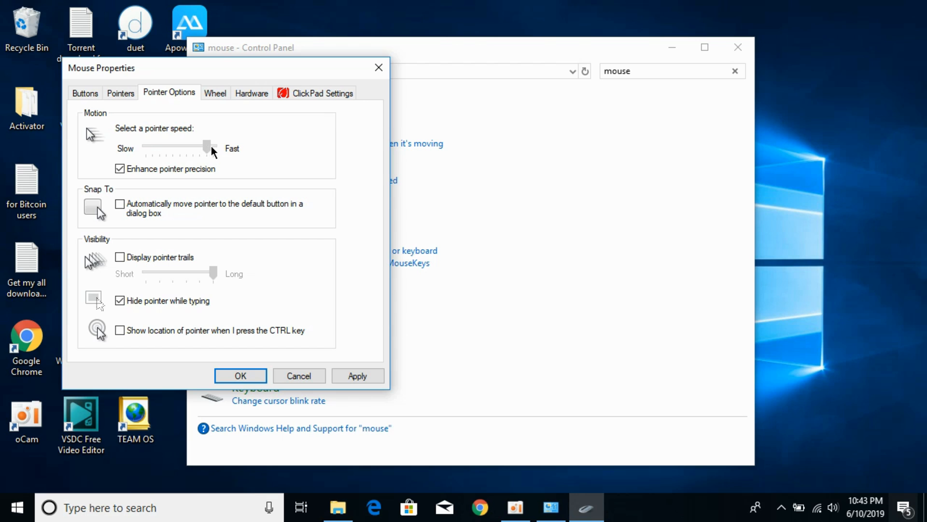
{"action": "left_click_drag", "start_coordinate": [207, 147], "coordinate": [212, 147]}
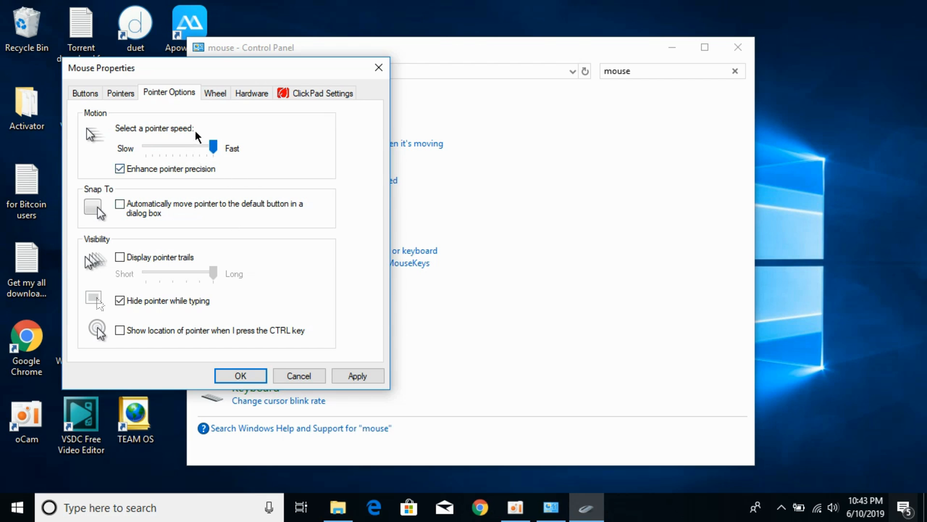
{"action": "left_click_drag", "start_coordinate": [213, 148], "coordinate": [151, 148]}
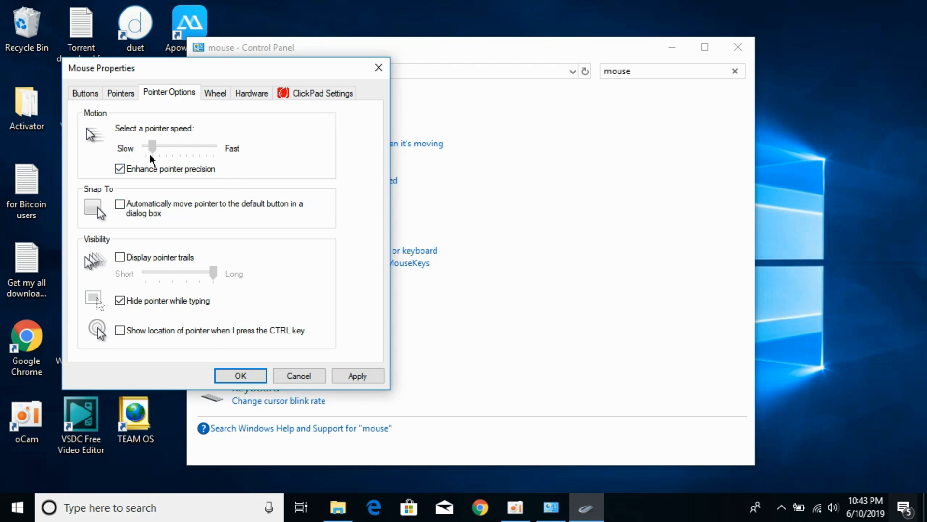
{"action": "left_click_drag", "start_coordinate": [152, 146], "coordinate": [172, 146]}
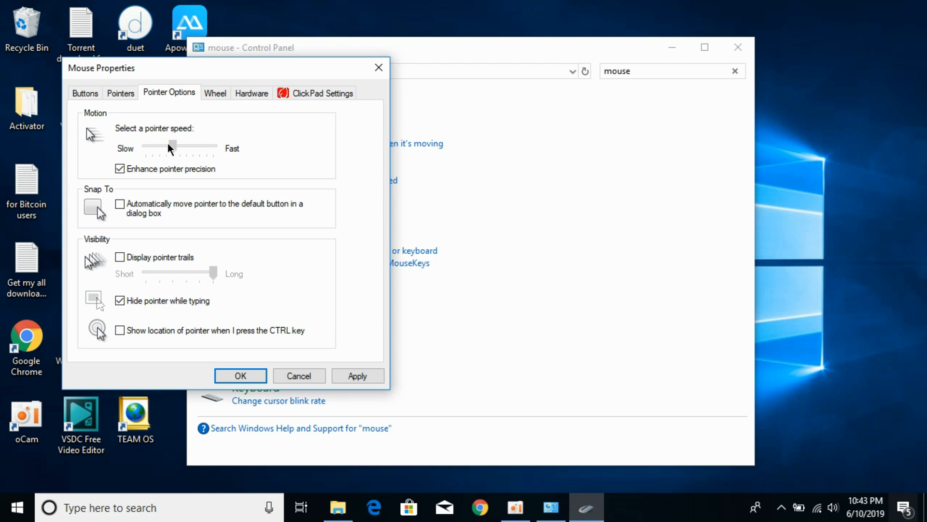
{"action": "left_click_drag", "start_coordinate": [171, 147], "coordinate": [180, 146]}
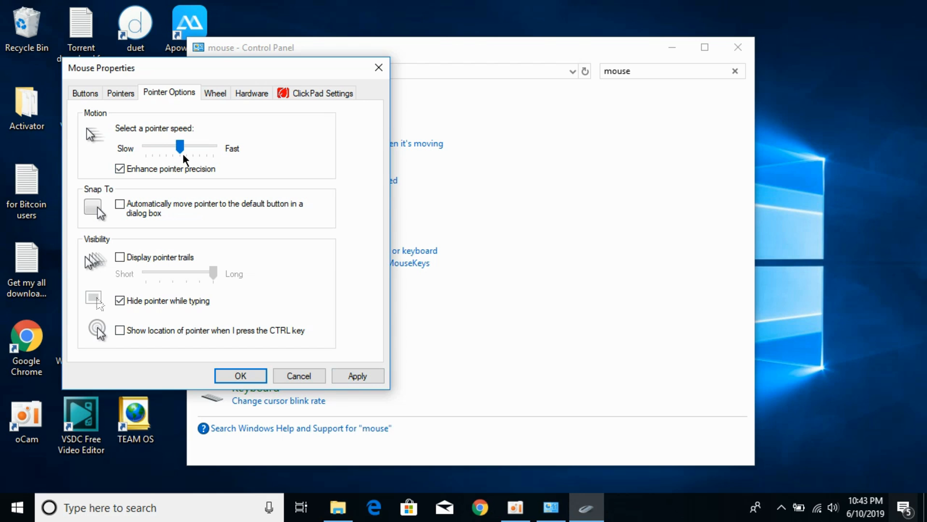
{"action": "mouse_move", "coordinate": [357, 376]}
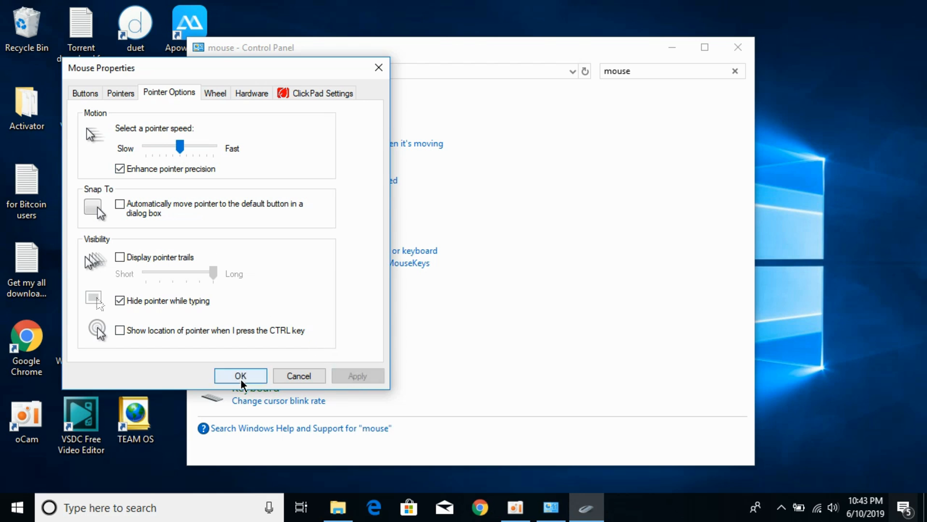
{"action": "left_click", "coordinate": [240, 375]}
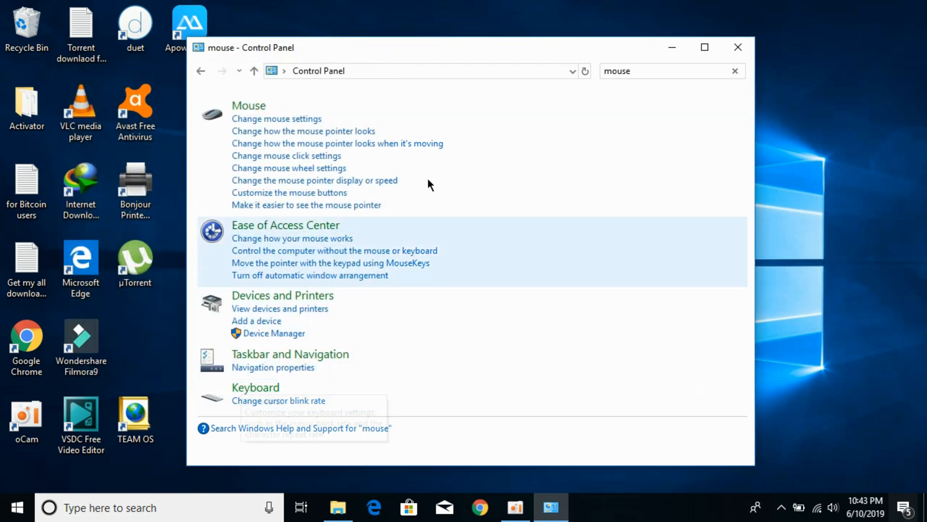
Close the Control Panel window to leave the desktop clear.
{"action": "left_click", "coordinate": [738, 48]}
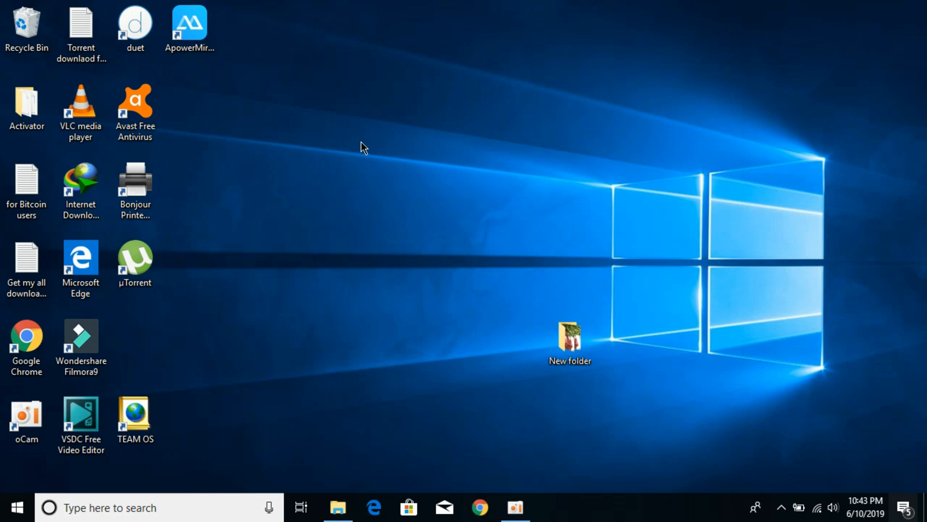
{"action": "mouse_move", "coordinate": [463, 111]}
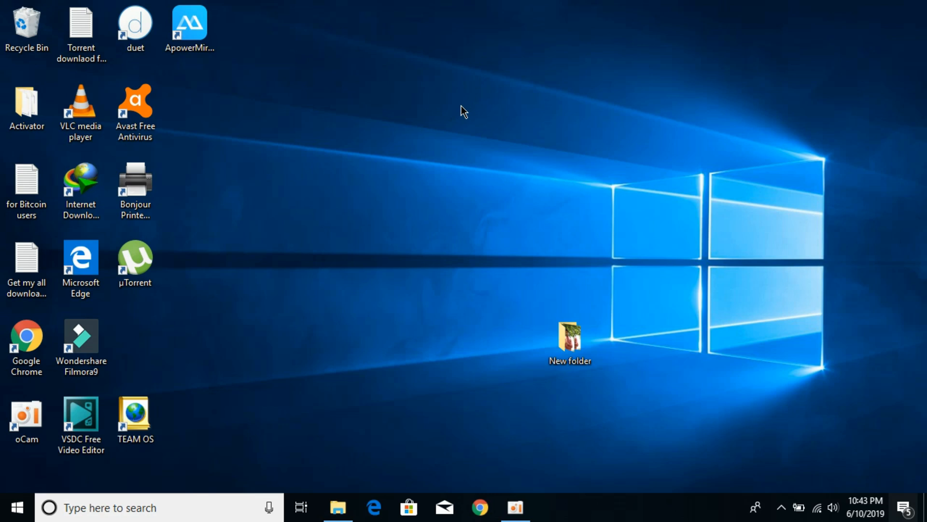